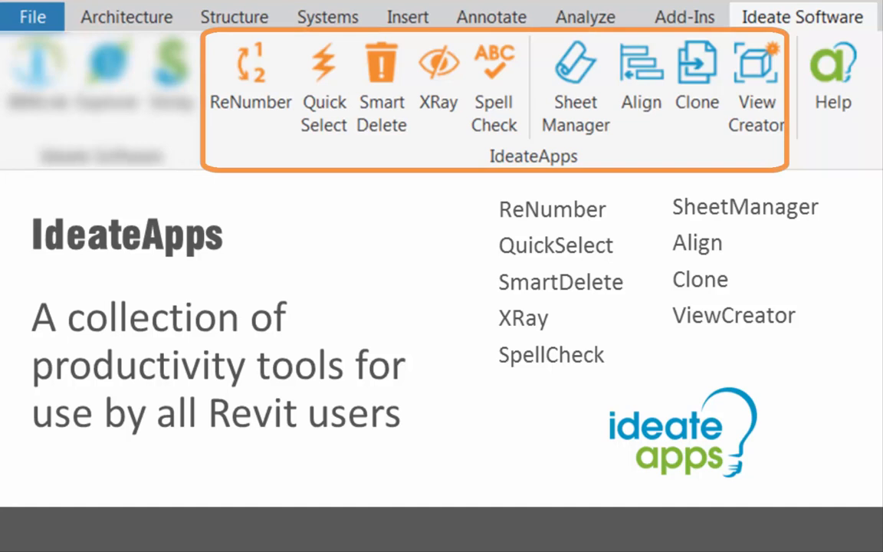
mouse_move(250, 77)
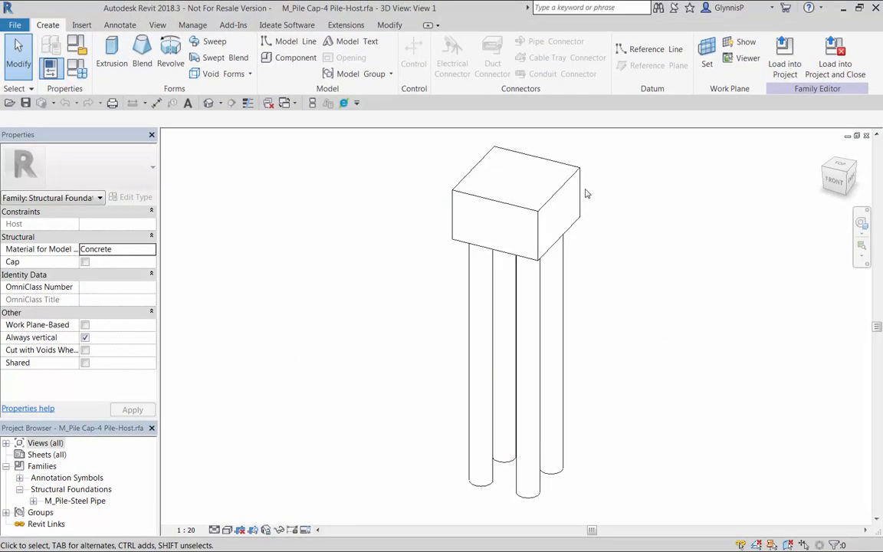
mouse_move(134, 117)
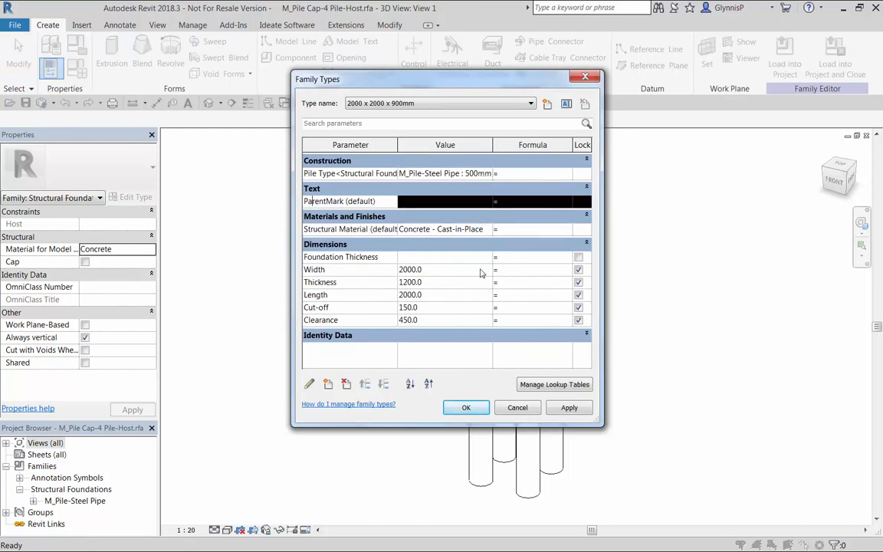
Step: Link a nested steel pile's Label to the pile cap's ParentMark family parameter
click(466, 408)
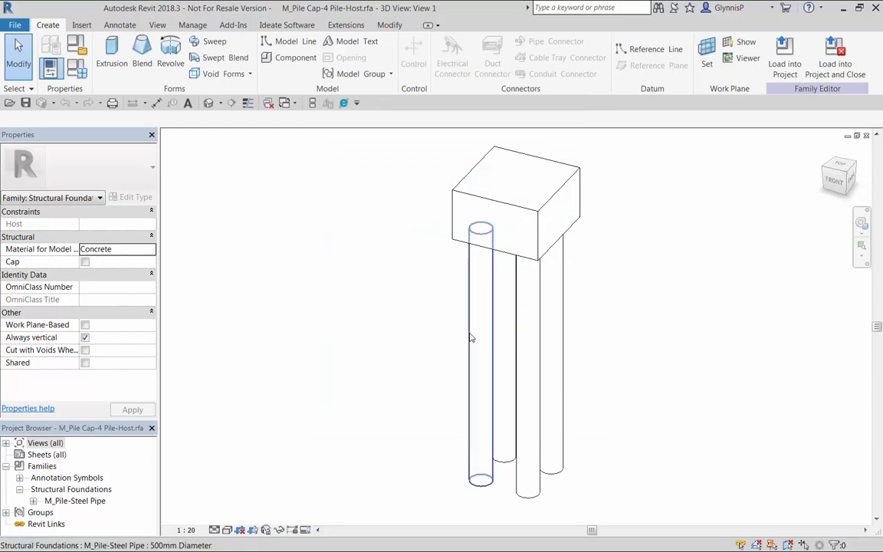
click(482, 345)
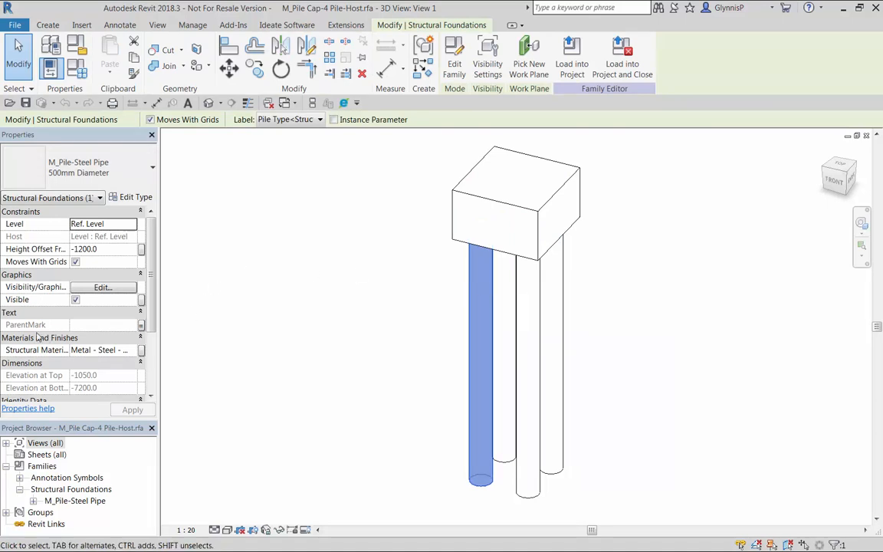
click(141, 325)
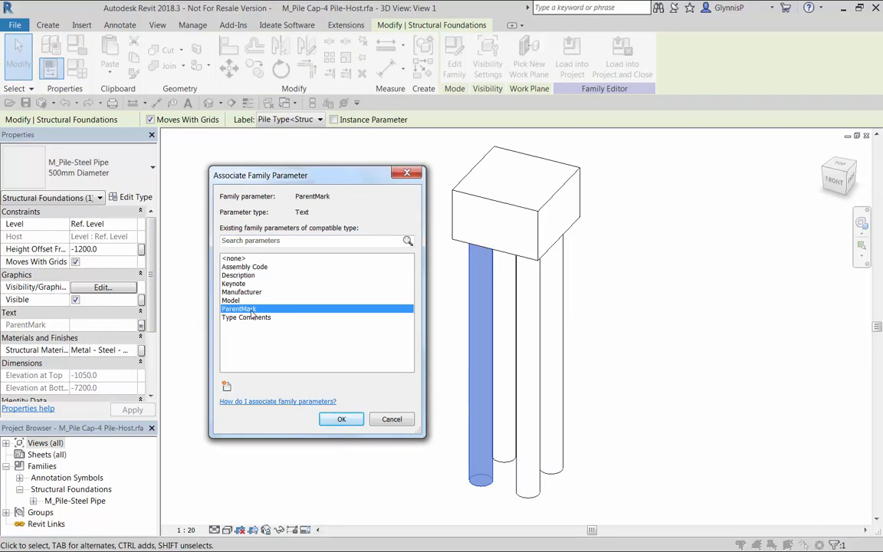
click(340, 419)
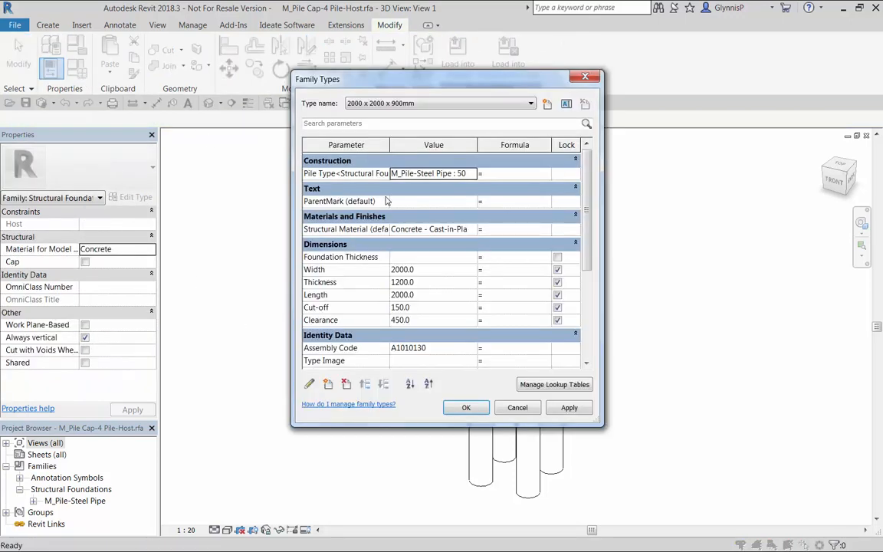
Step: Check another nested pile's label link and return to the pile numbering plan and schedule
click(465, 408)
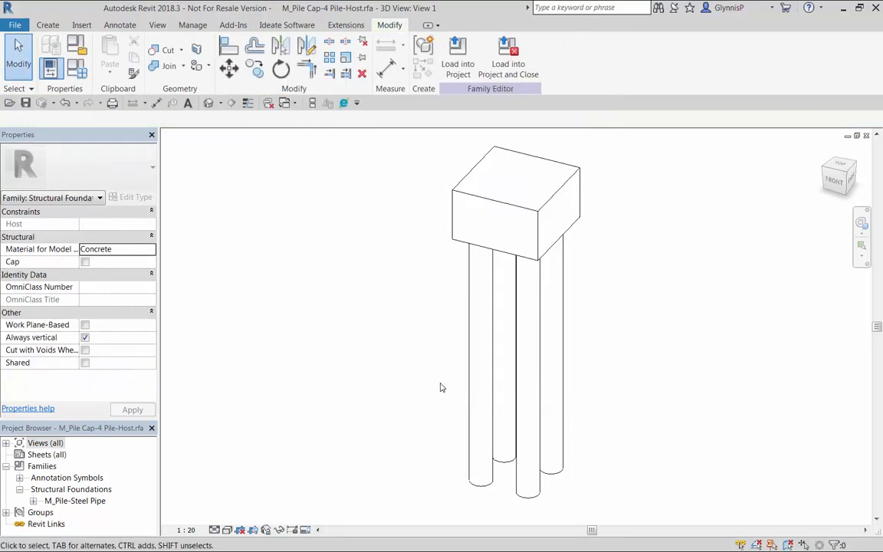
click(478, 368)
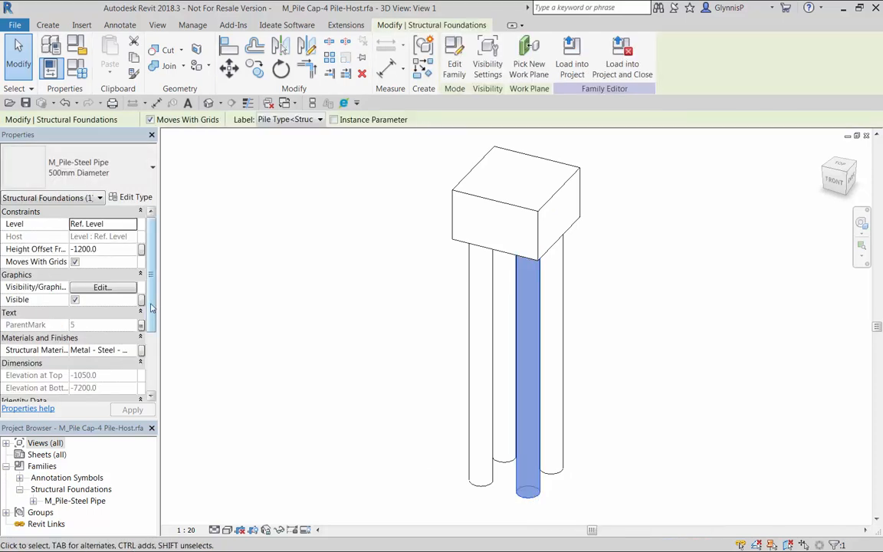
scroll(down, 3)
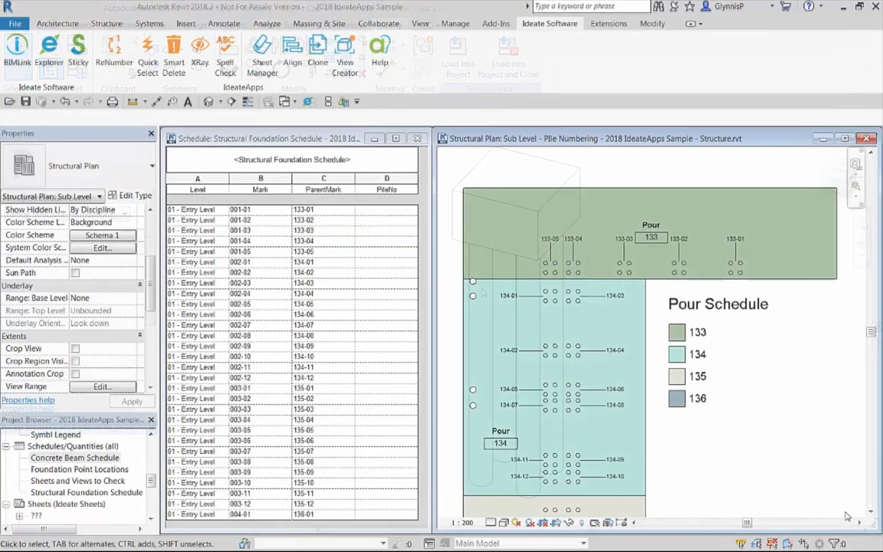
Step: Renumber the pour zones with Ideate ReNumber starting at 005, giving 005 to 008
click(113, 49)
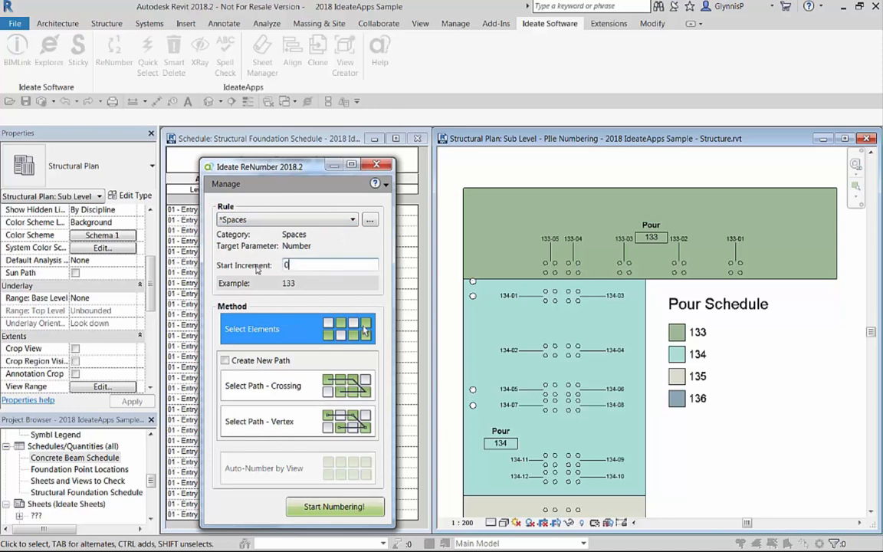
text(005)
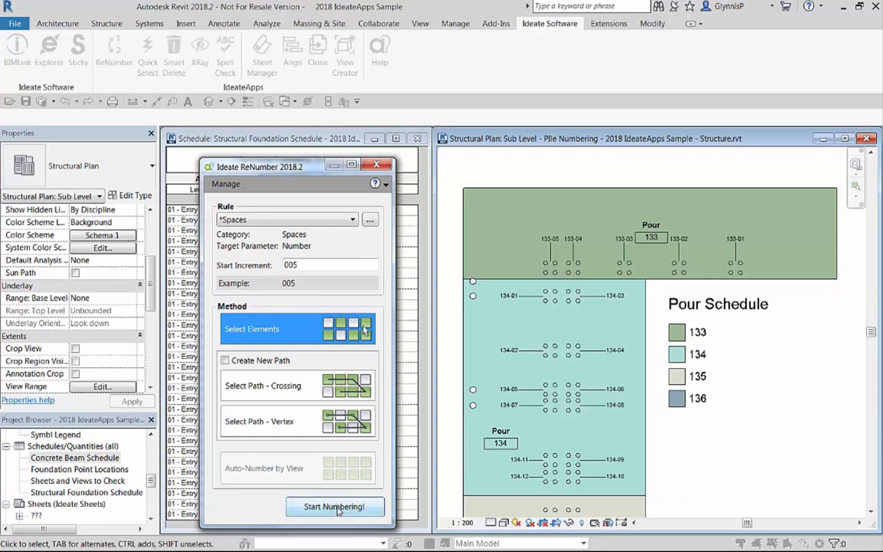
click(334, 506)
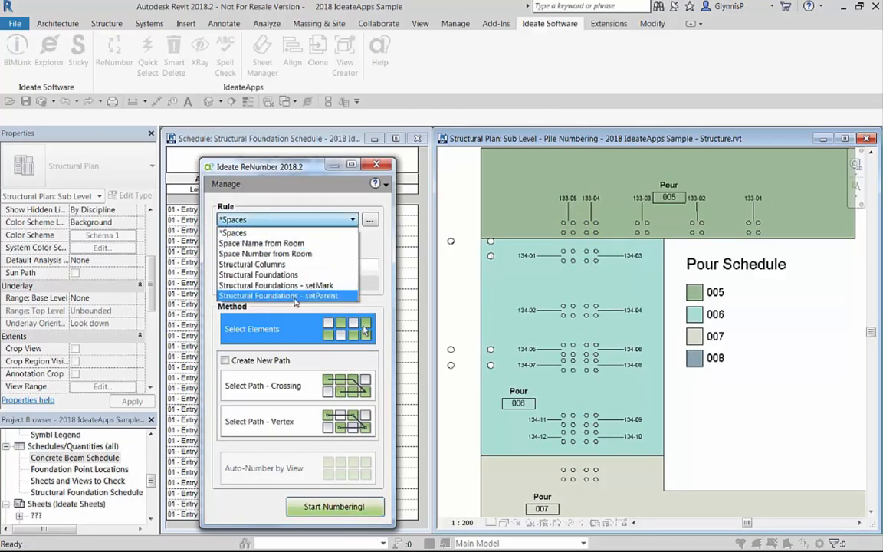
Step: Run the Structural Foundations setParent rule by view, previewing 33 of 150 ParentMarks like 005-05
click(285, 296)
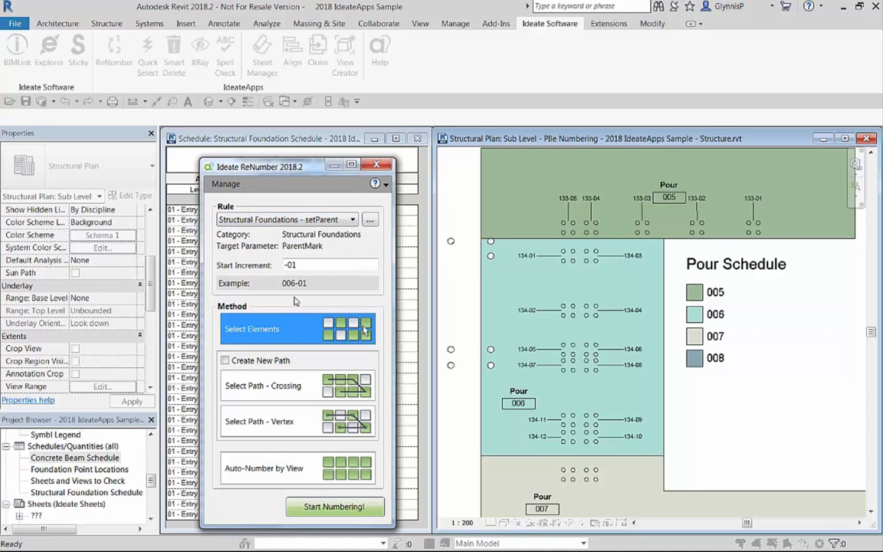
click(263, 469)
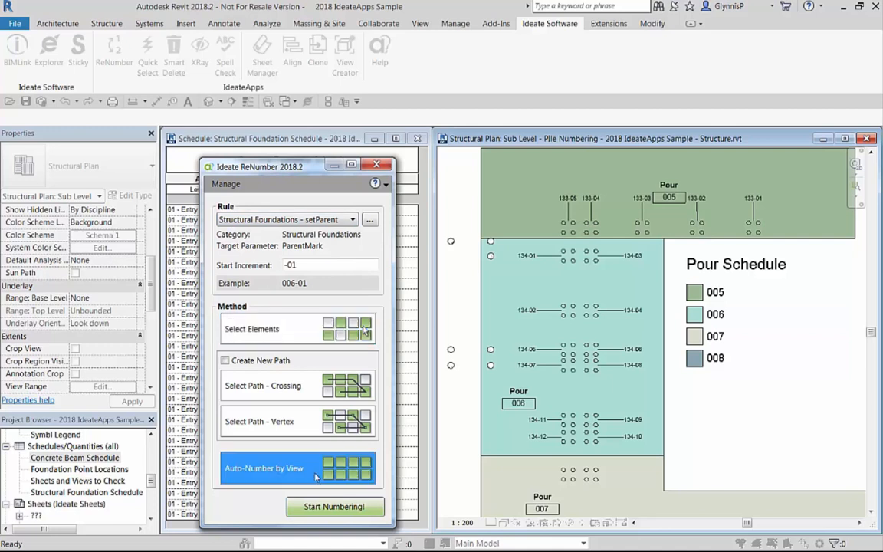
mouse_move(290, 200)
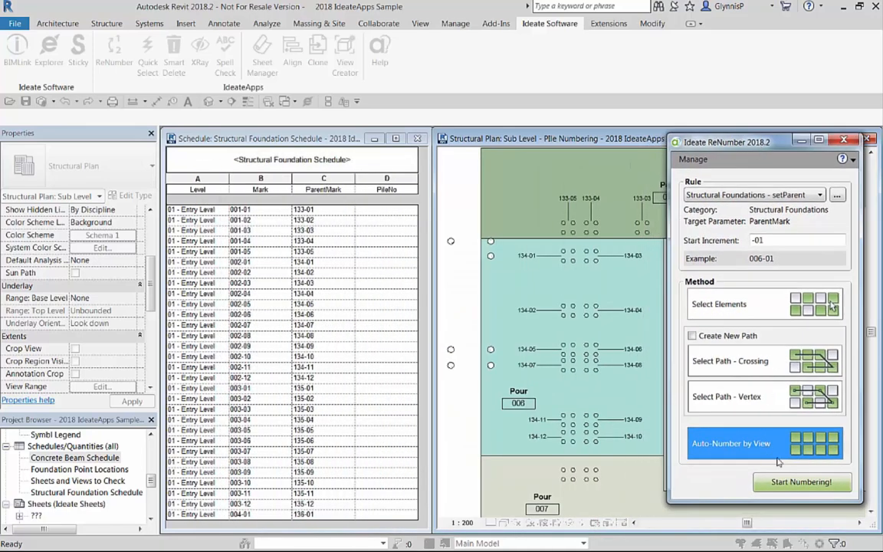
click(803, 481)
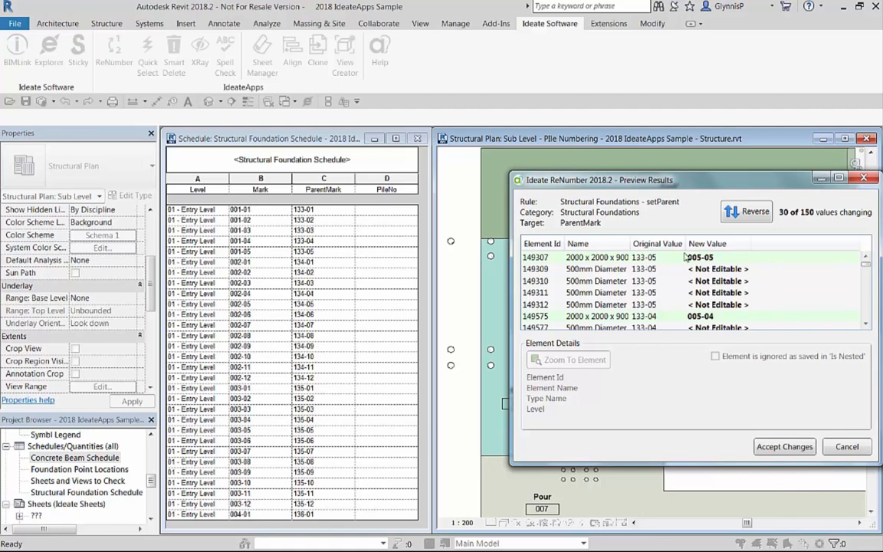
mouse_move(800, 402)
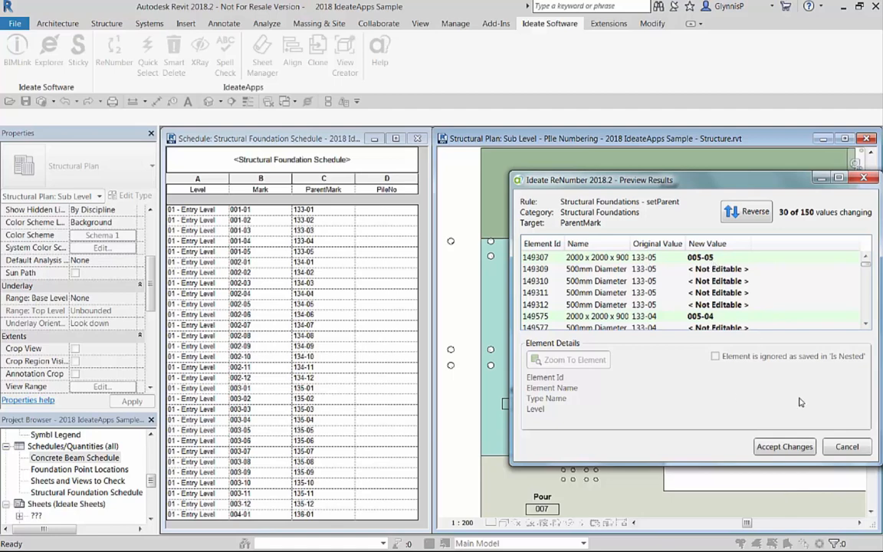
click(784, 446)
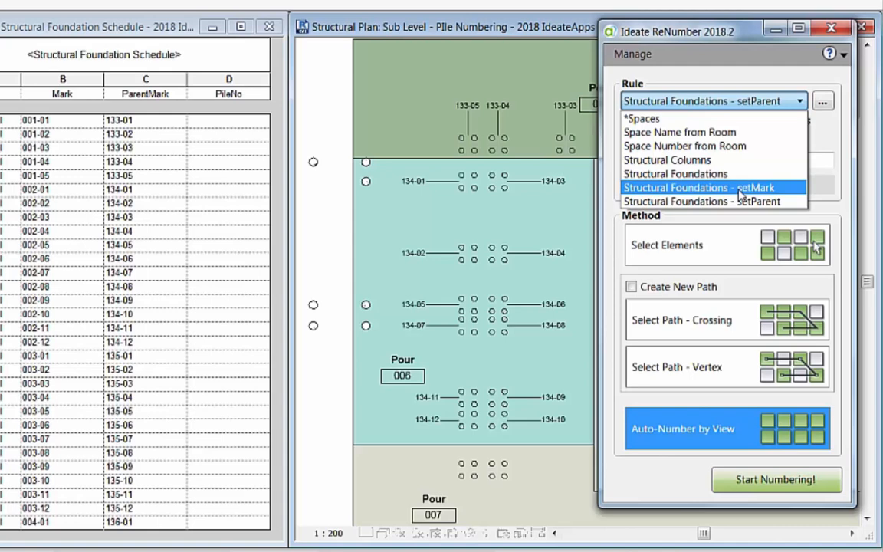
Step: Run the setMark rule by view and accept all 150 suffixed marks like 005-05.A
click(708, 187)
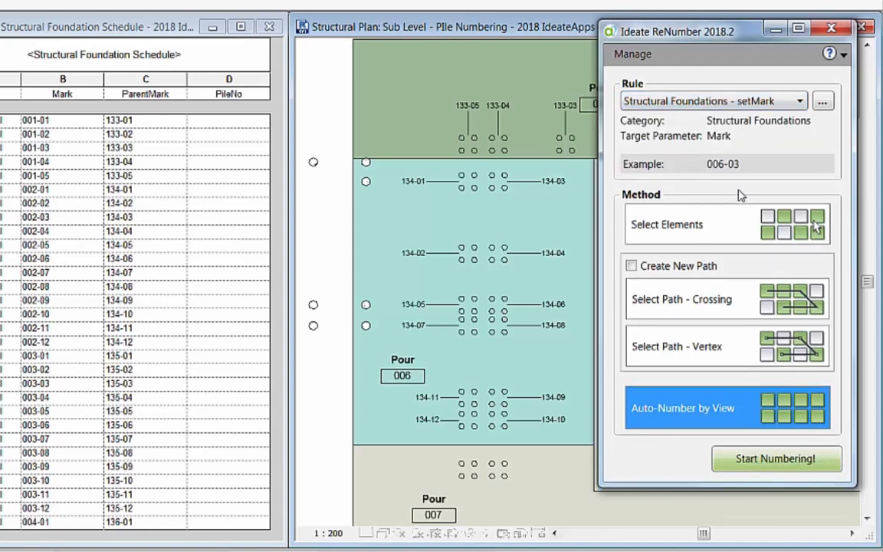
click(776, 459)
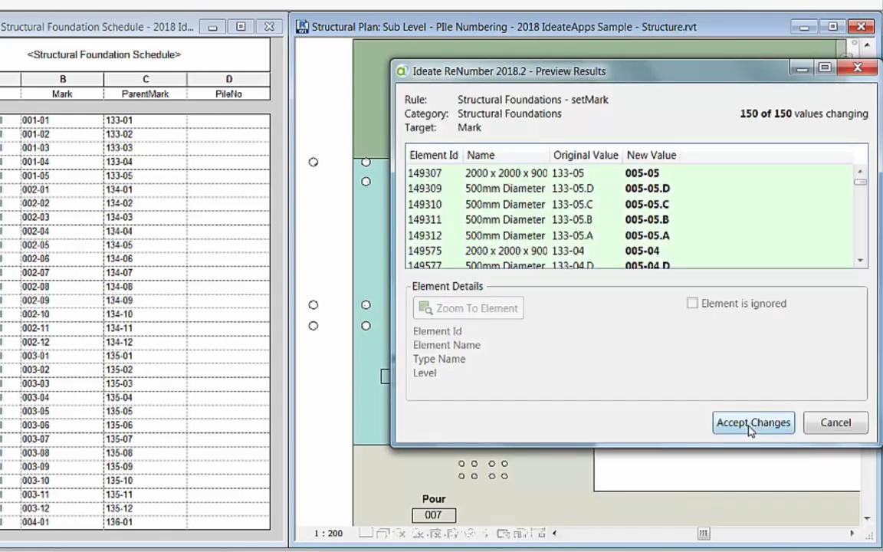
click(754, 423)
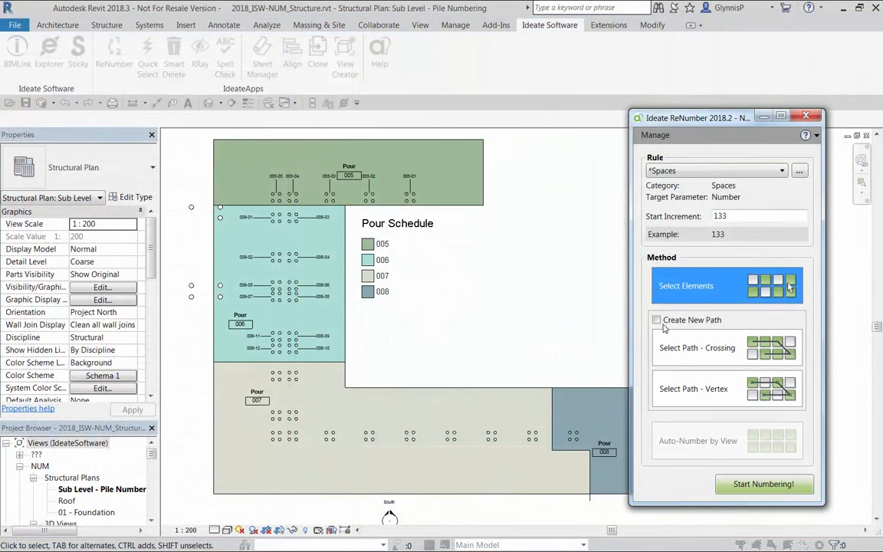
Step: Renumber the pour areas 001 to 004 along a crossing path started in the top pour area
click(656, 321)
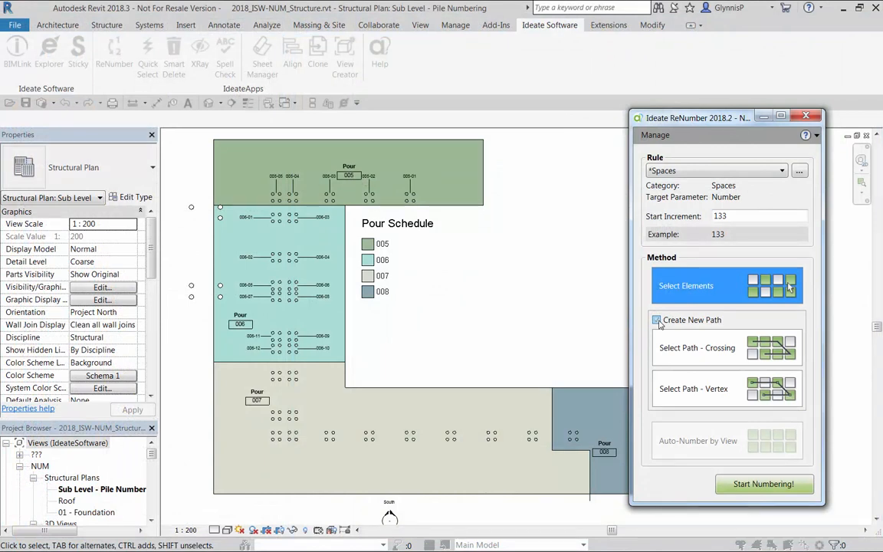
click(656, 320)
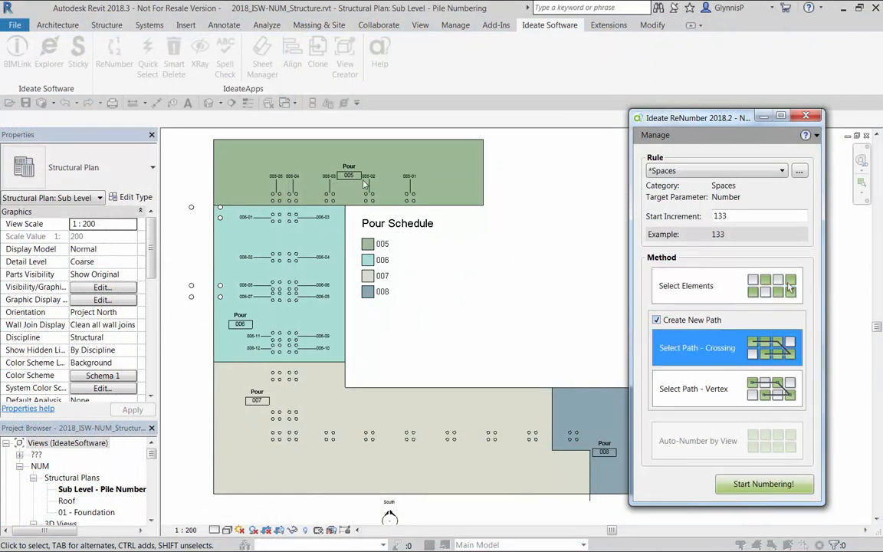
click(759, 214)
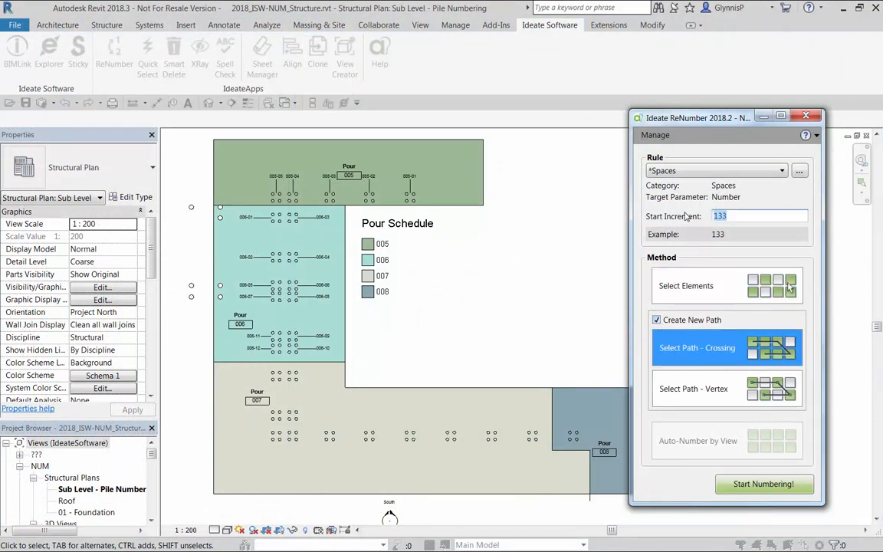
text(001)
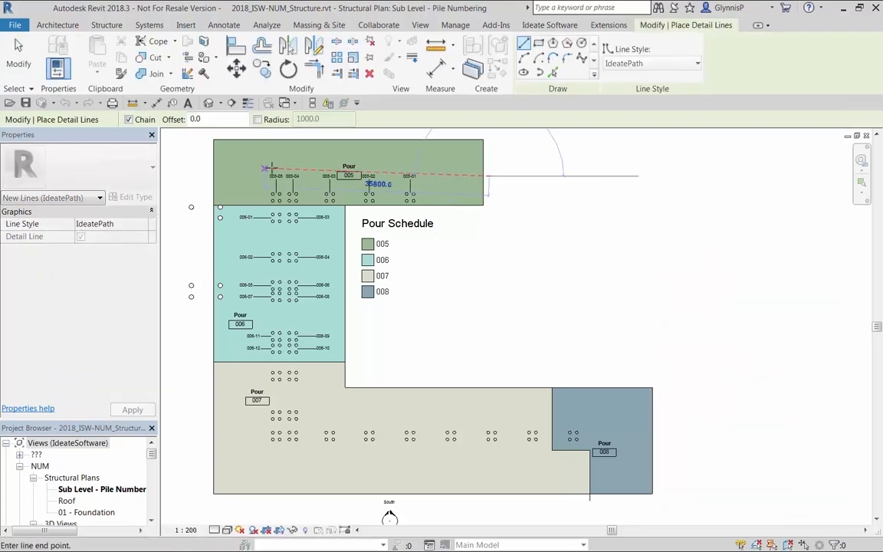
click(584, 420)
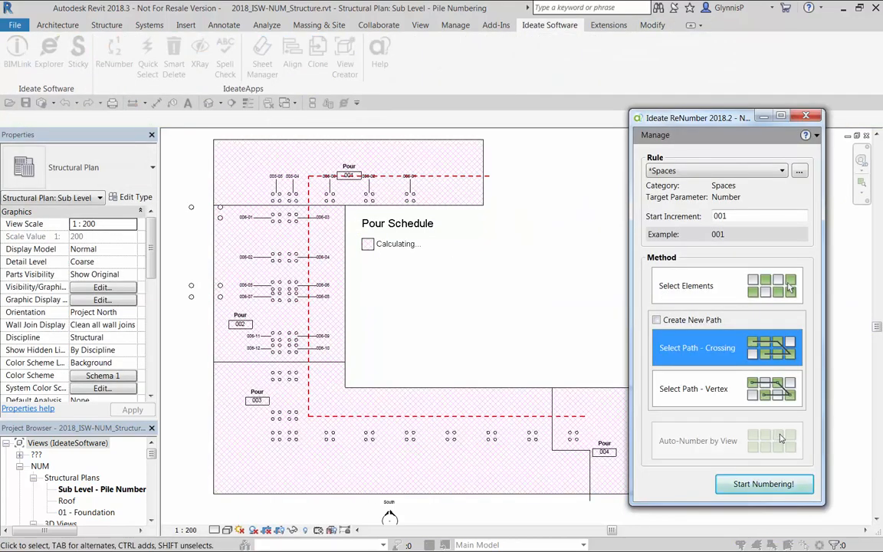
click(763, 484)
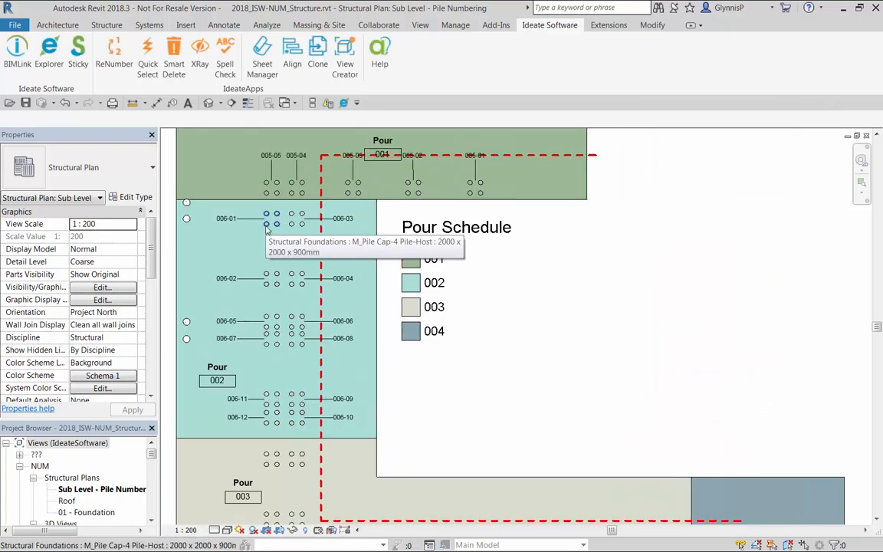
mouse_move(299, 224)
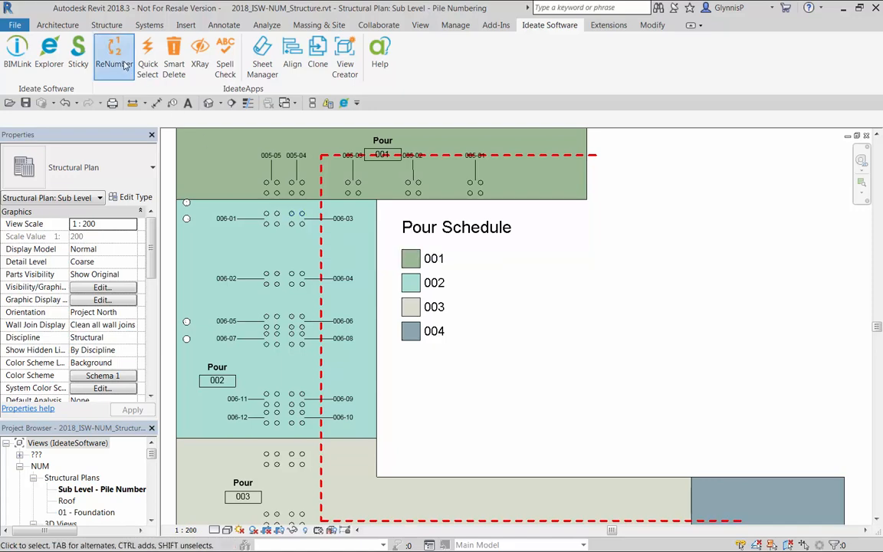
Step: Draw a new crossing numbering path from the top-left pile caps through pours 002 and 003
click(113, 53)
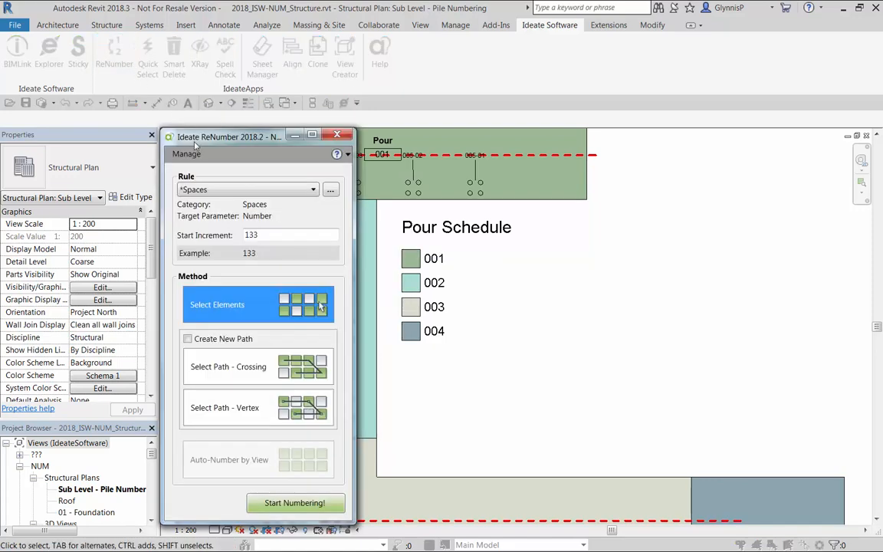
click(186, 339)
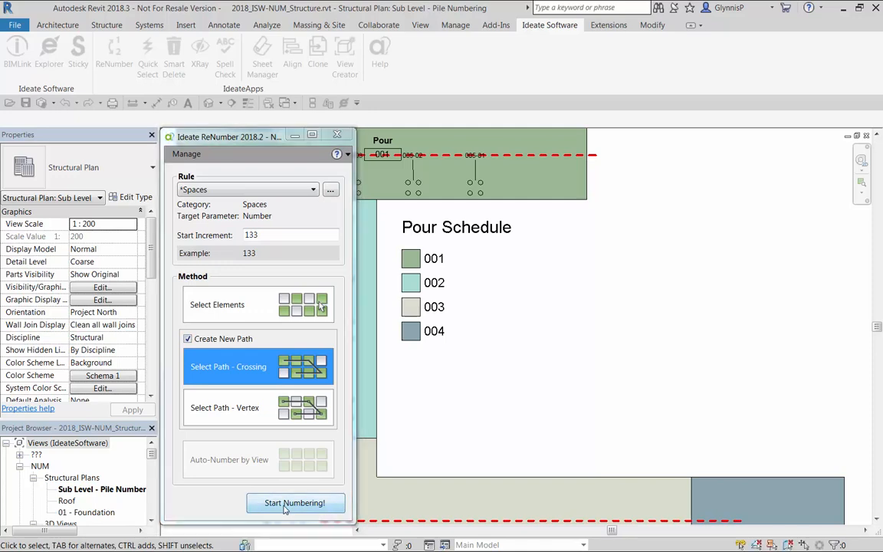
click(294, 503)
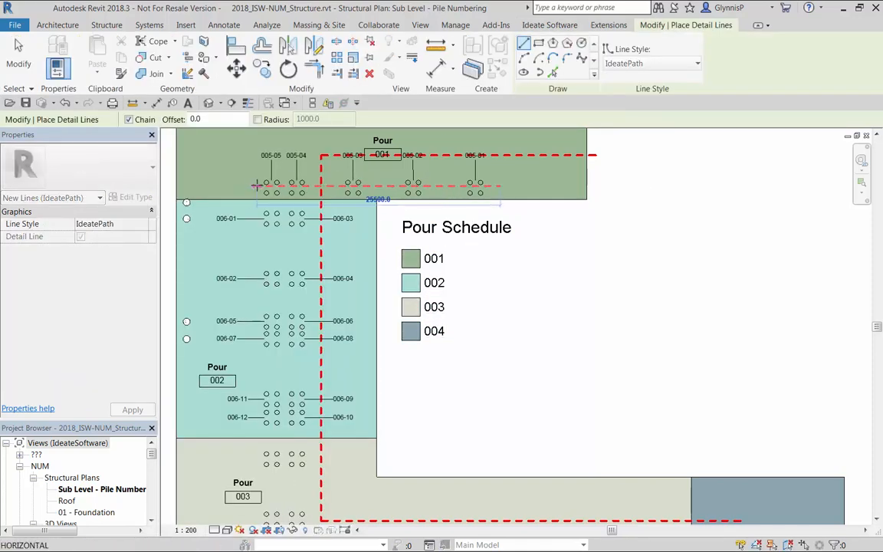
click(270, 426)
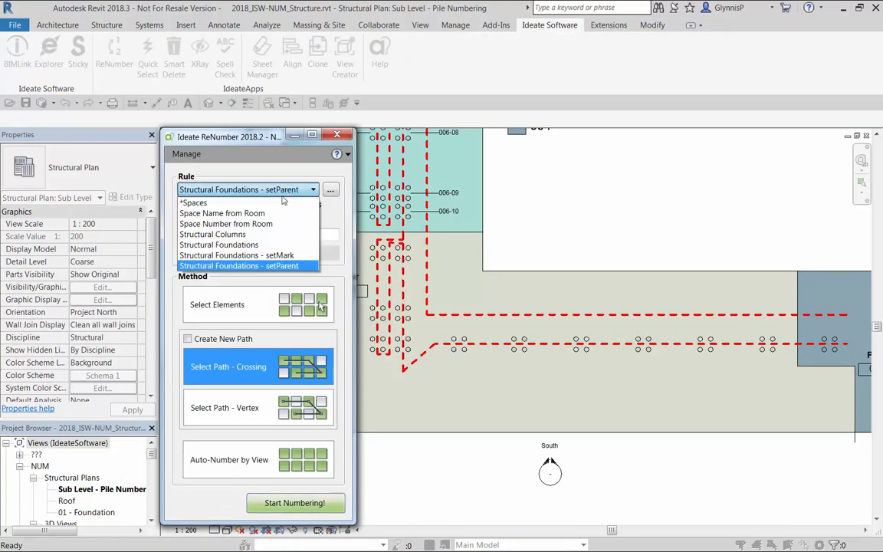
Step: Run the Structural Foundations setMark rule along the drawn path
click(236, 255)
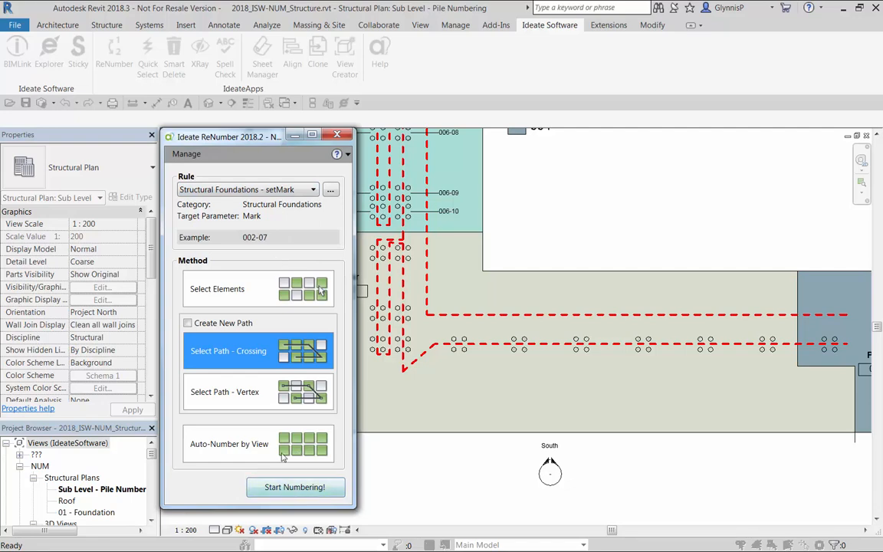
click(294, 487)
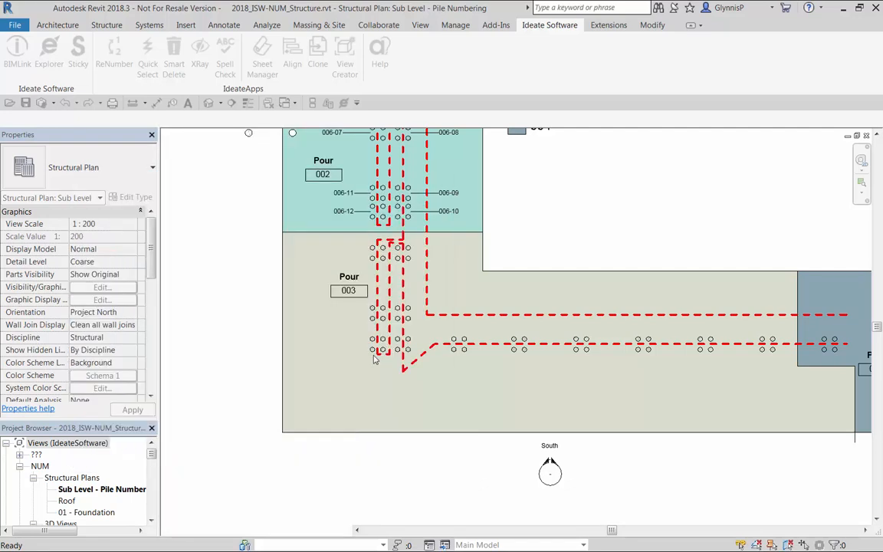